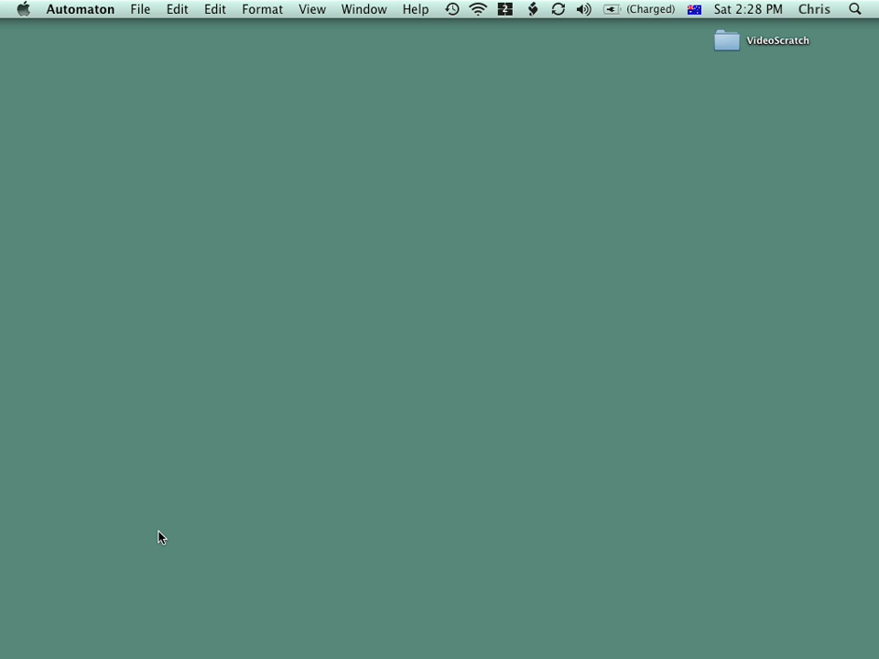
mouse_move(194, 341)
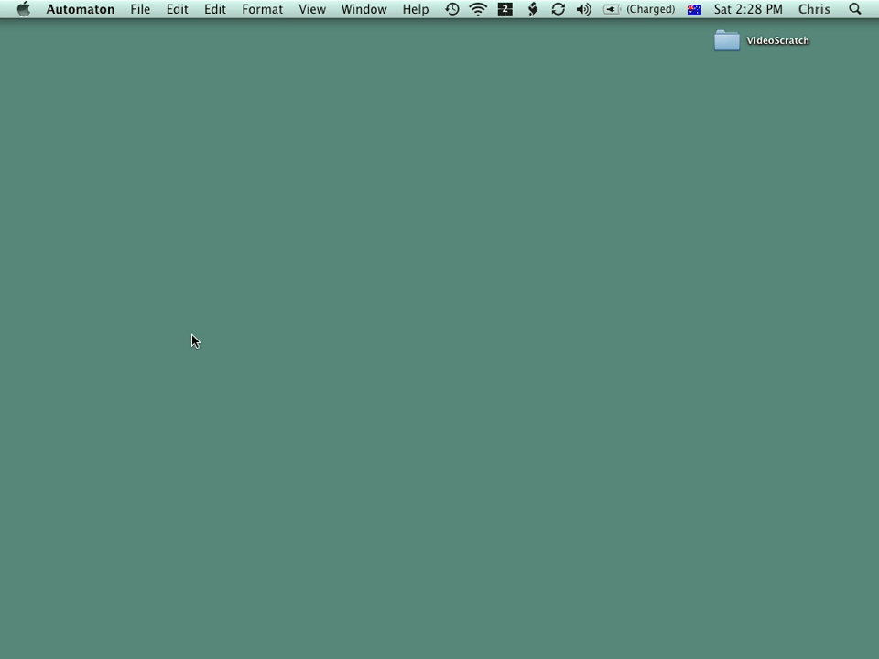
Bring up the Notes window with an empty note, title and tags blank
left_click(139, 7)
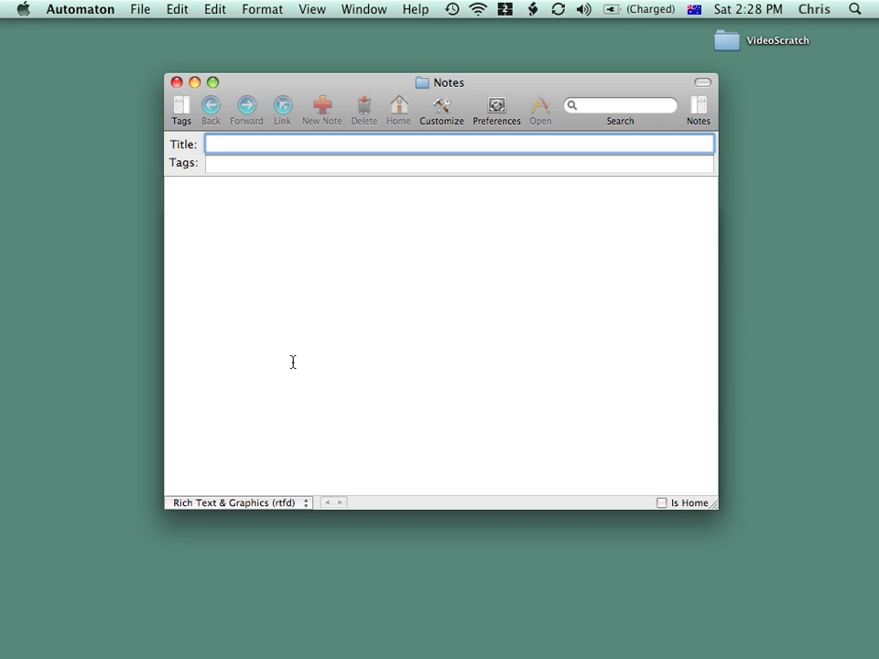
Title the note 'bathroom fittings', tag it 'building project', body 'Notes about bathroom fittings'
left_click(178, 82)
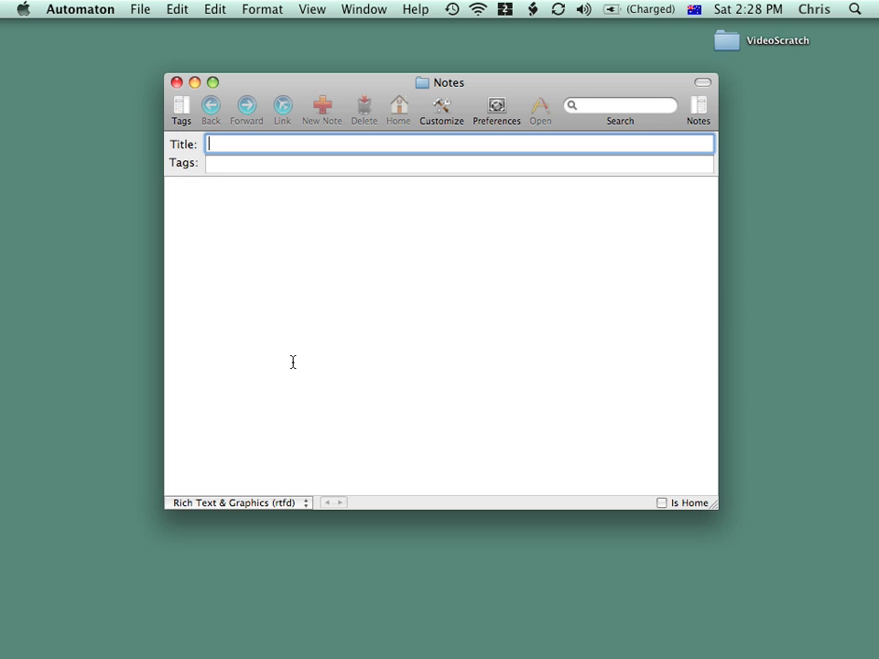
type("bathroom fittings")
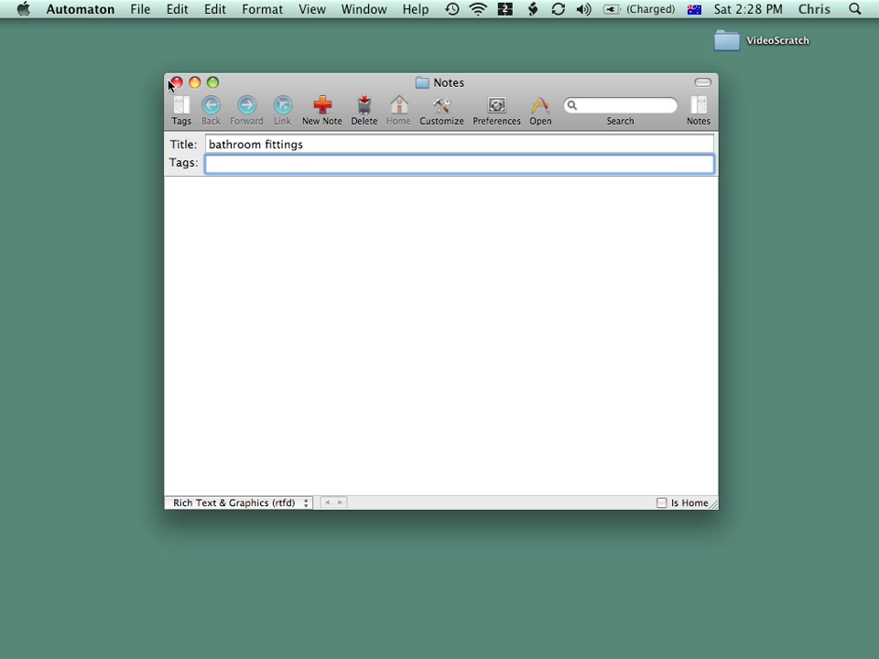
left_click(180, 110)
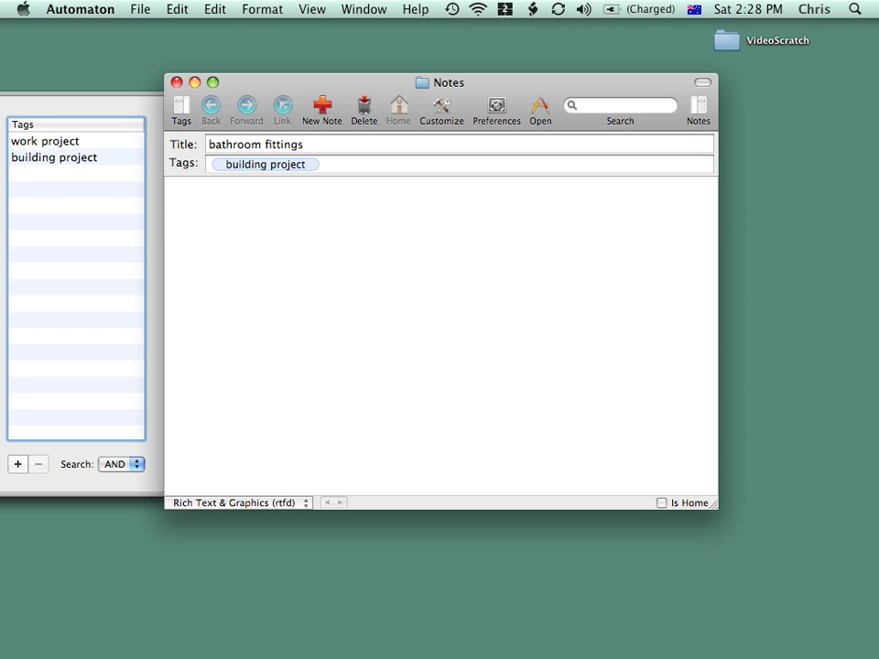
type("Notes")
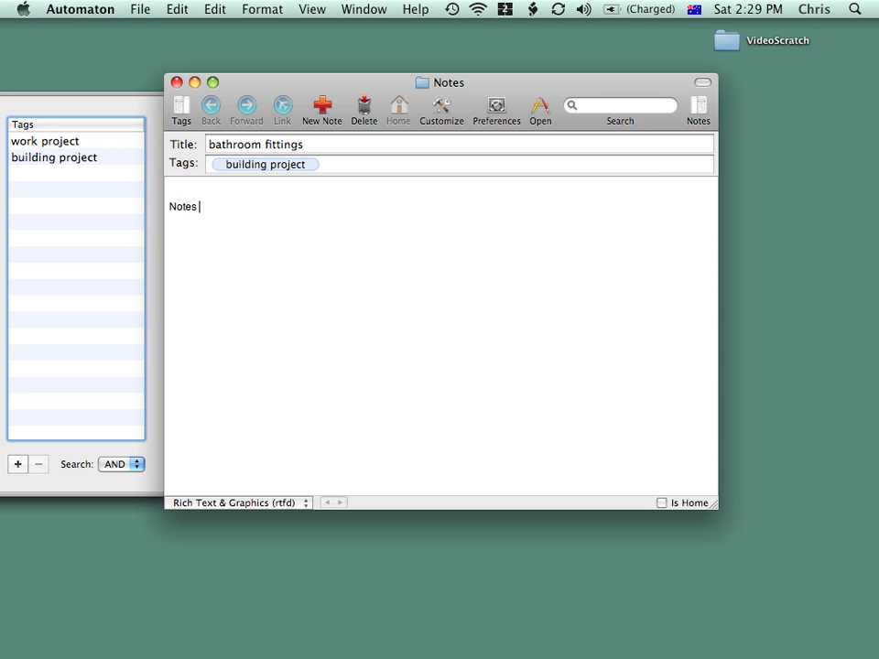
type("about bathroom")
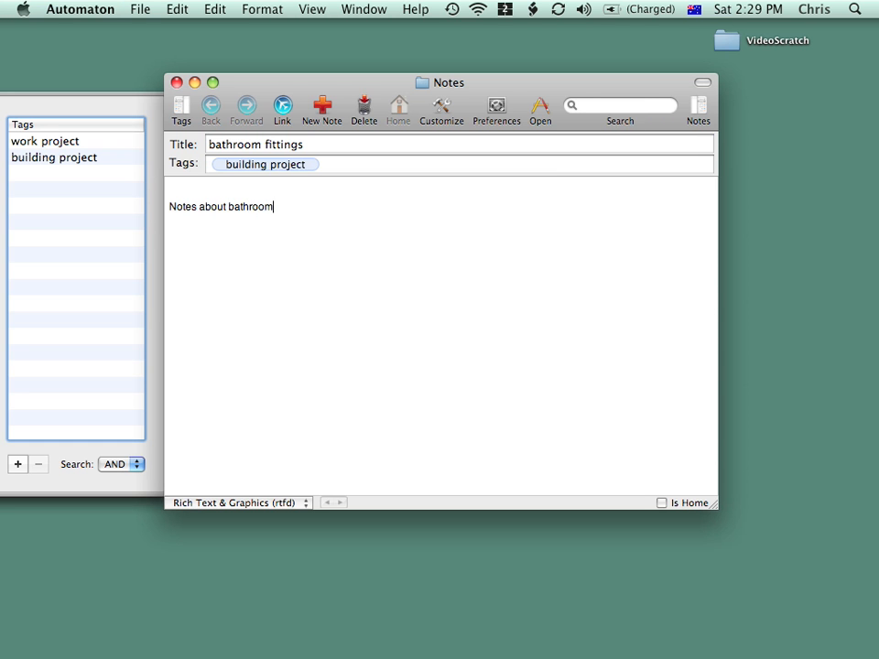
type("fittings")
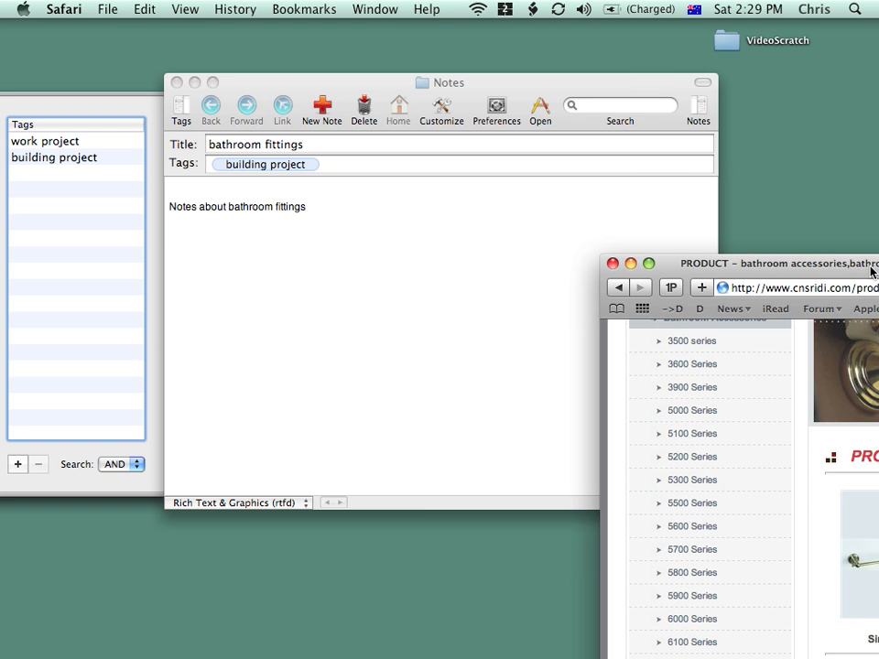
Drag the towel bar photo into the note body, then start a blank new note
left_click_drag(857, 559, 256, 339)
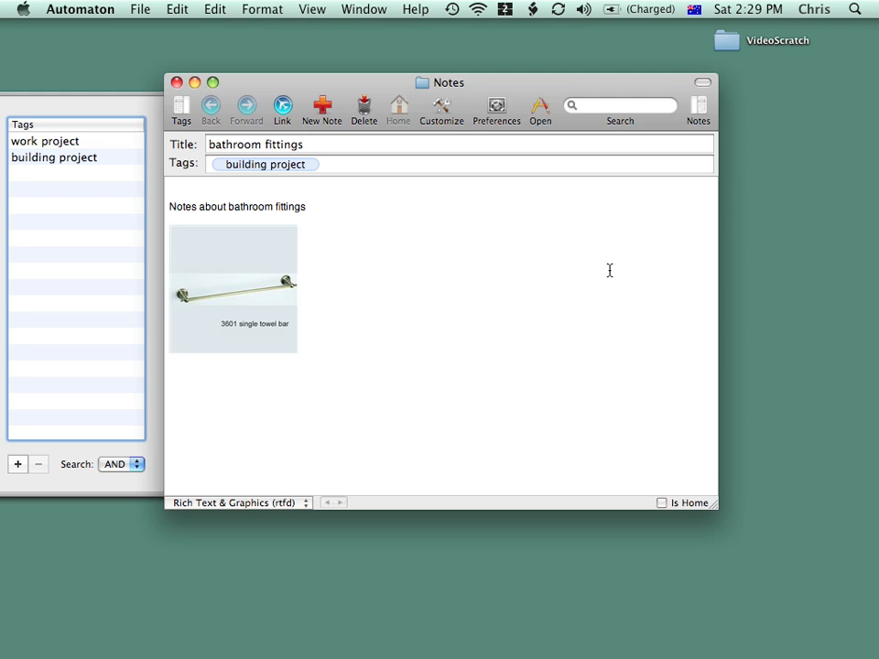
left_click(178, 83)
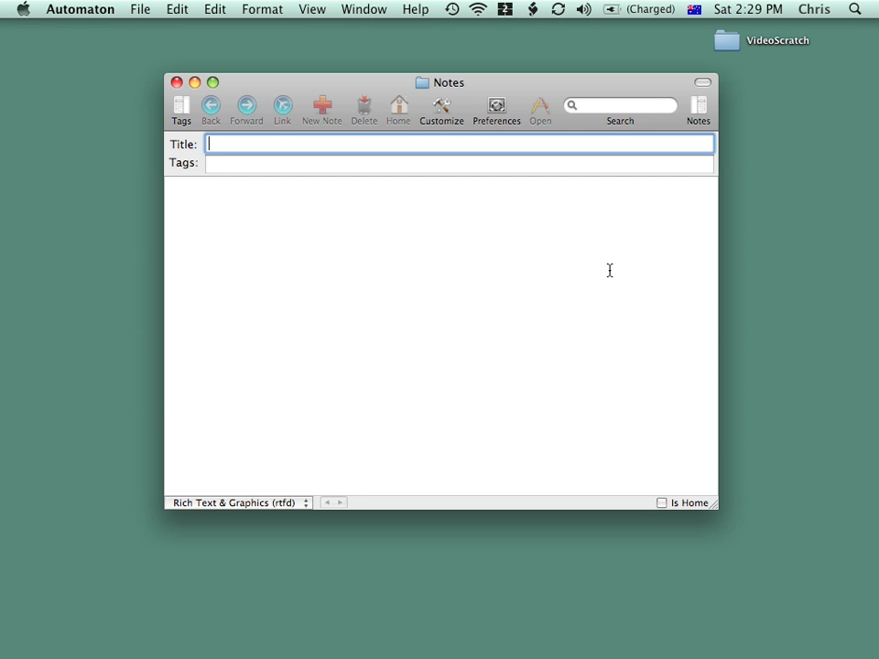
mouse_move(712, 135)
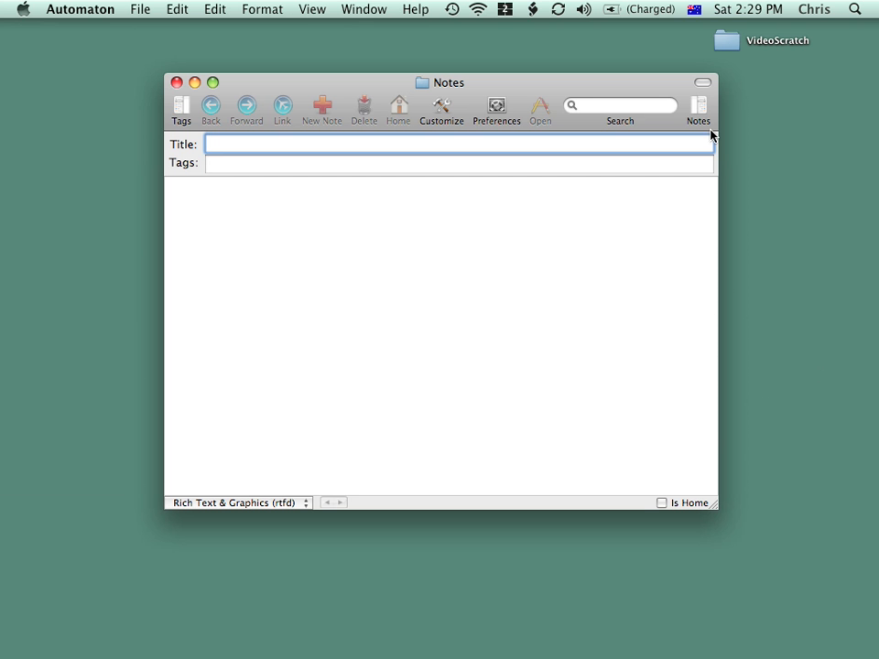
Show the notes list and tags, filtering by building project and work project tags
left_click(697, 108)
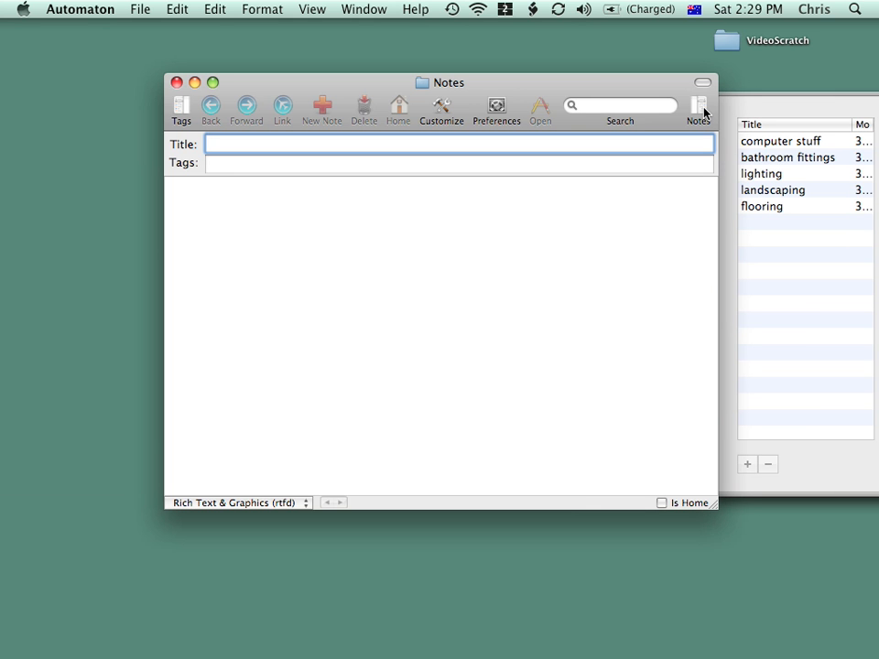
mouse_move(487, 125)
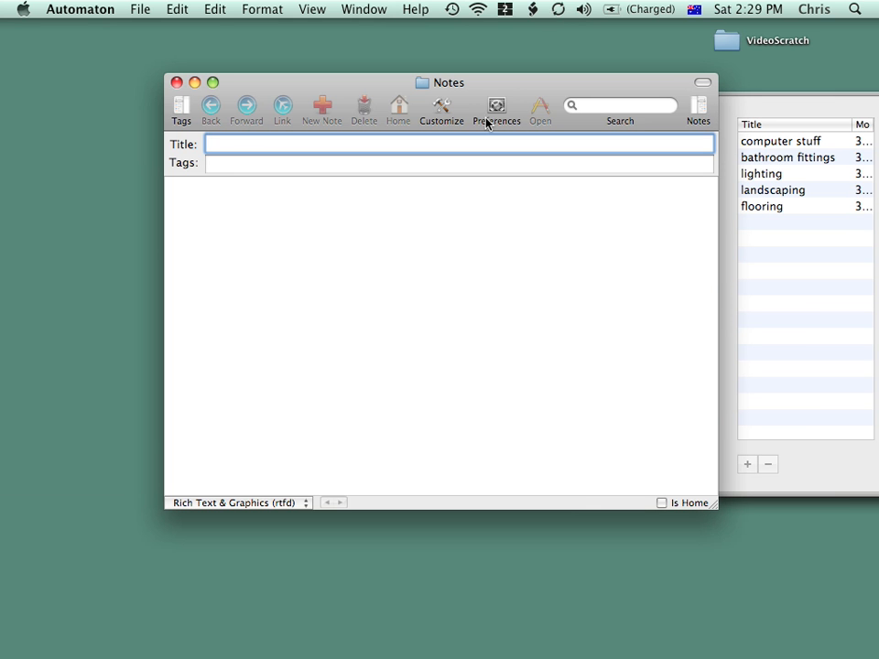
left_click(179, 109)
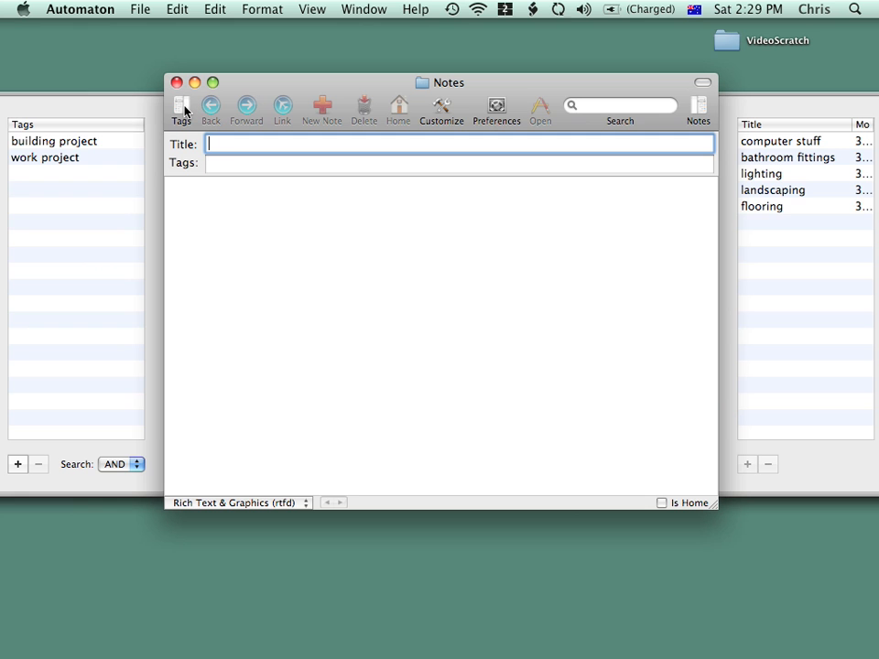
left_click(55, 139)
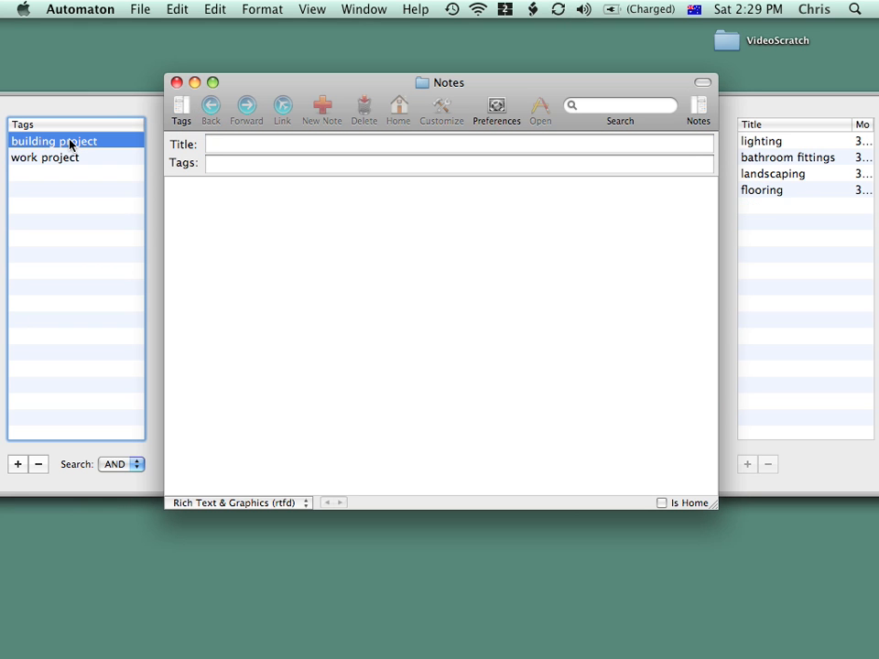
mouse_move(62, 163)
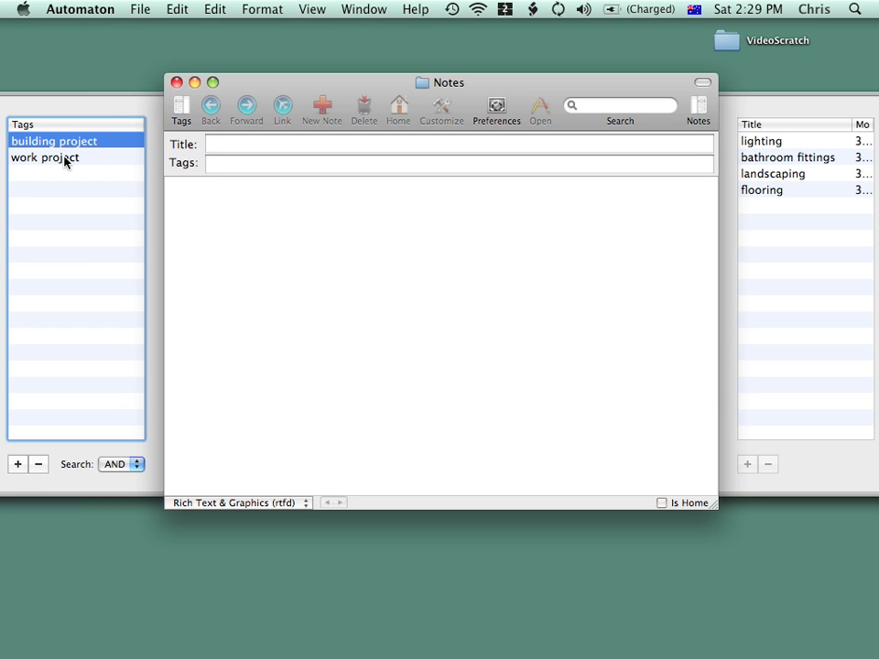
left_click(44, 158)
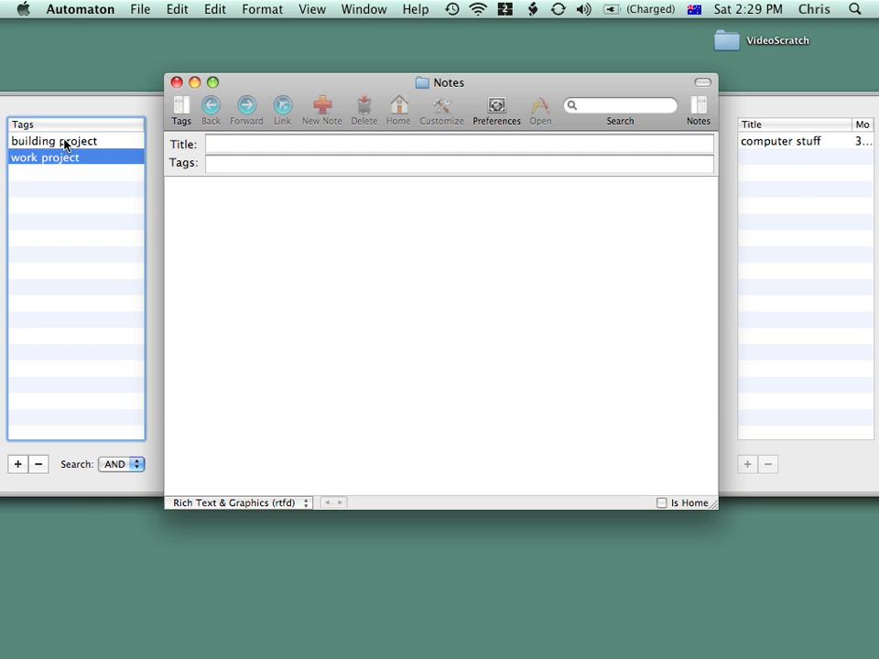
left_click(55, 139)
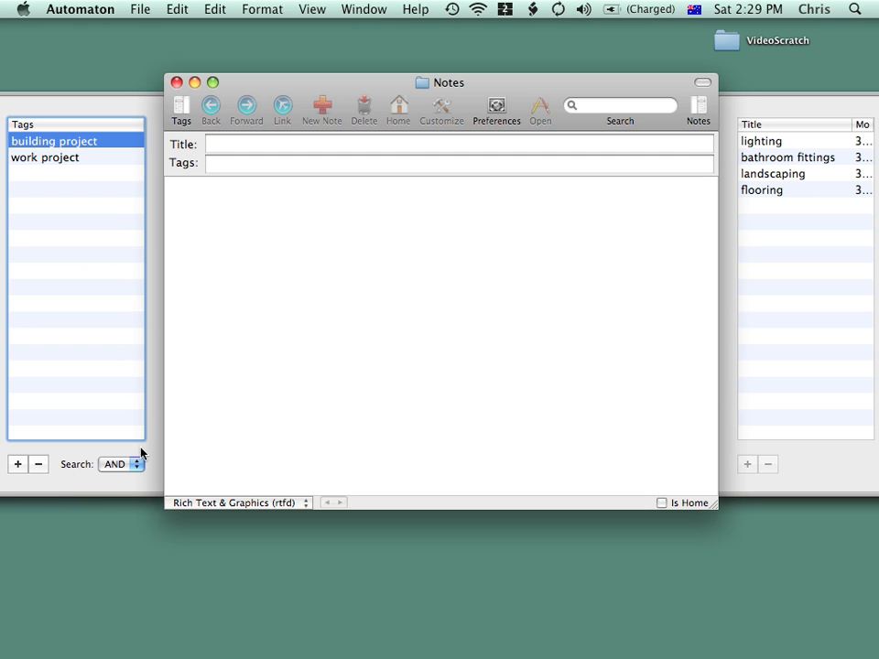
Switch tag matching from AND to OR so all five notes are listed
left_click(121, 463)
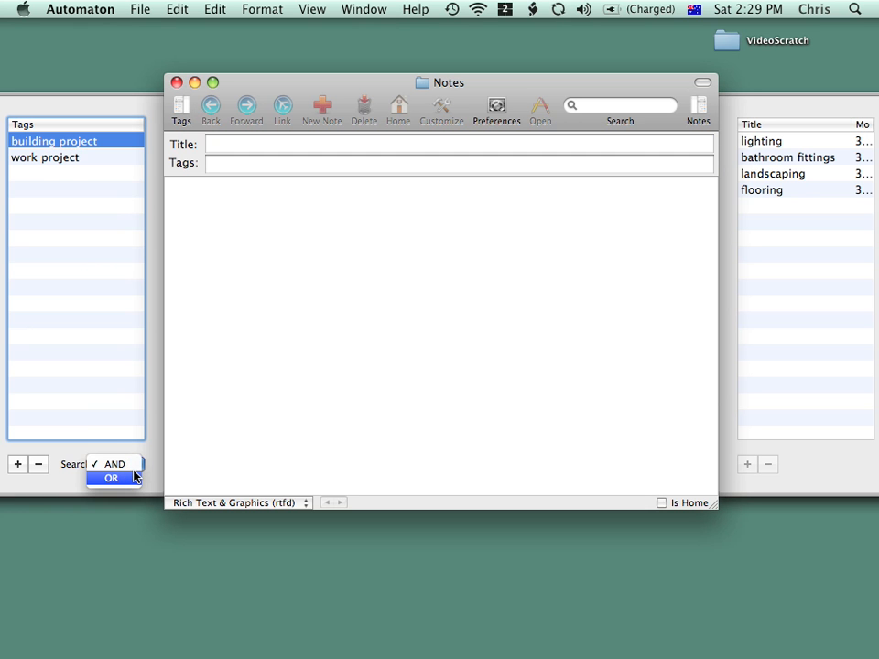
left_click(110, 478)
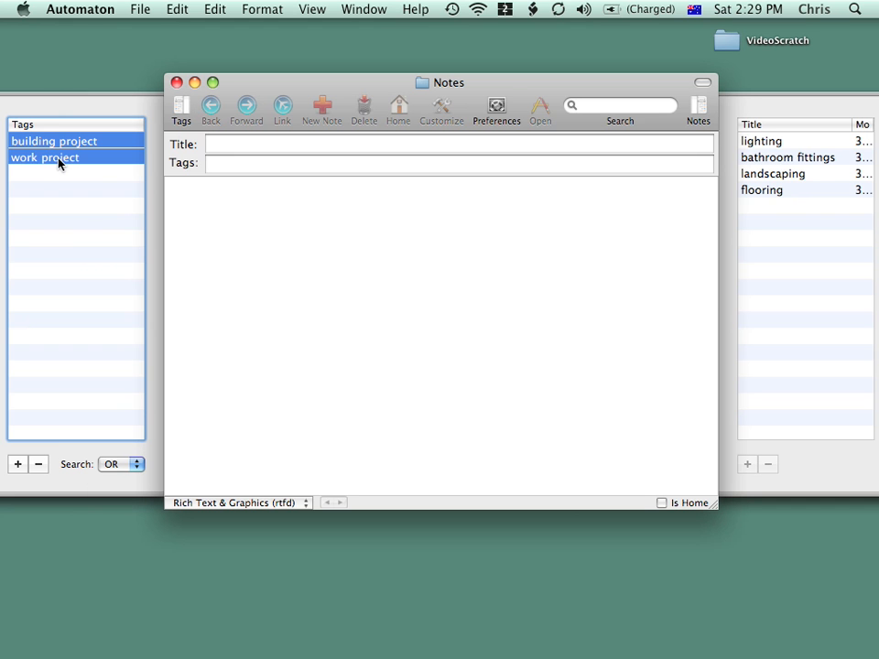
left_click(55, 139)
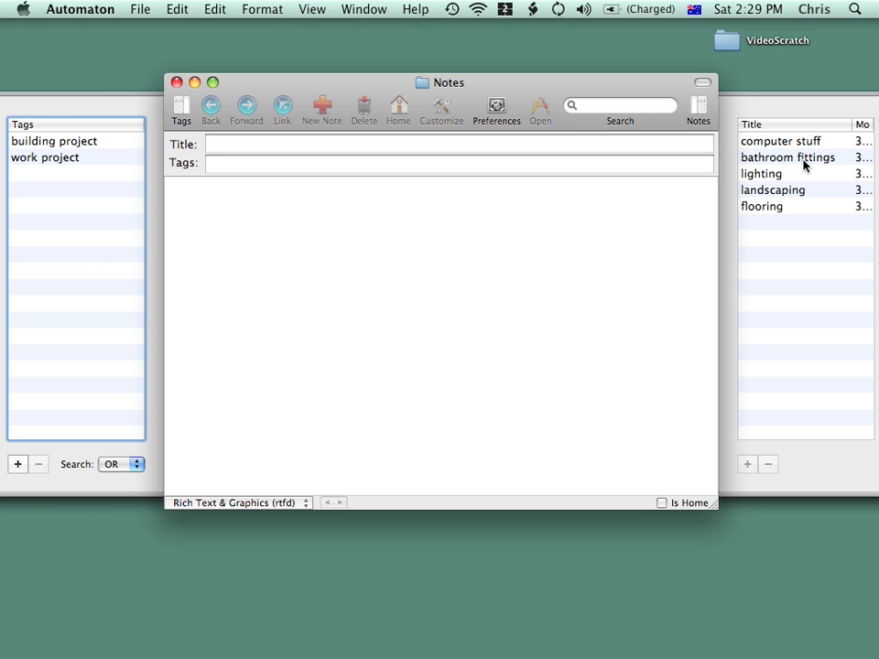
Link 'bathroom' to a new bathroom note reading 'I can make more notes....'
left_click(787, 157)
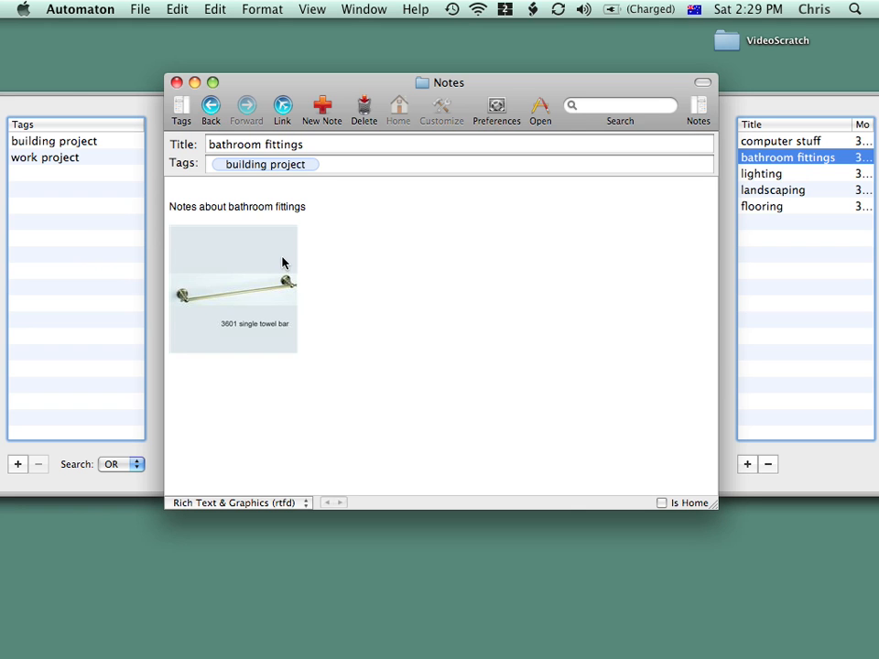
double_click(249, 205)
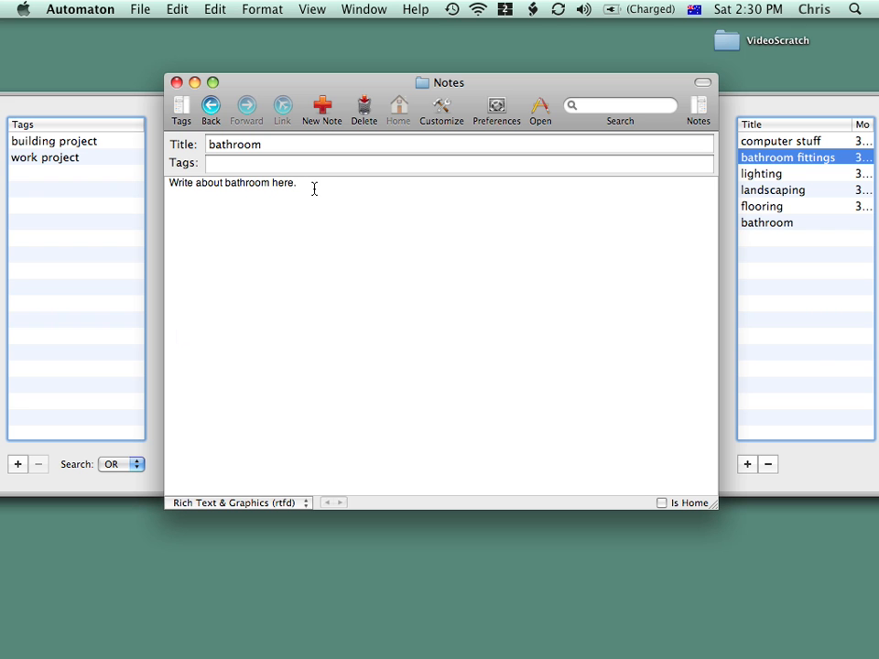
left_click(169, 205)
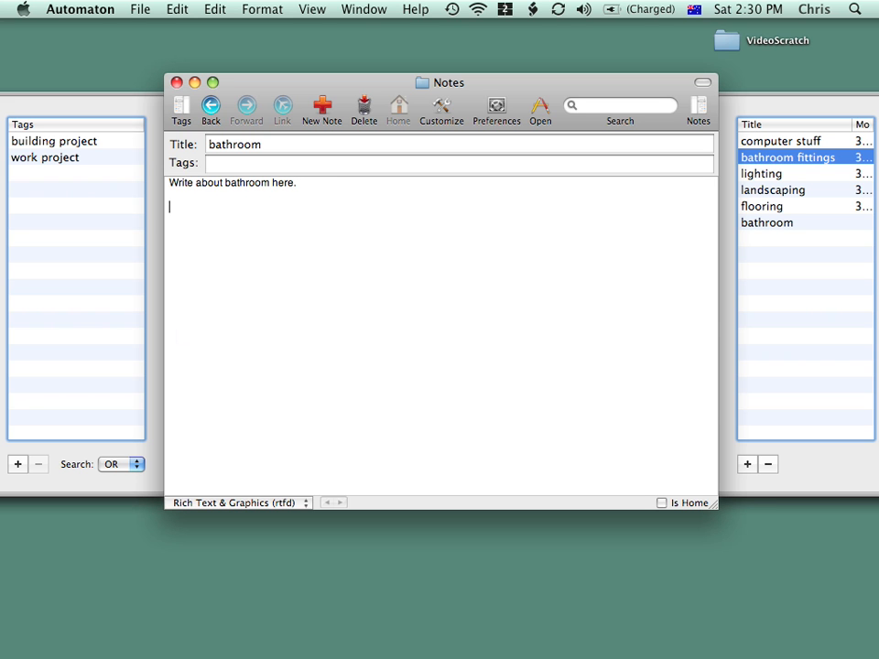
type("I can make")
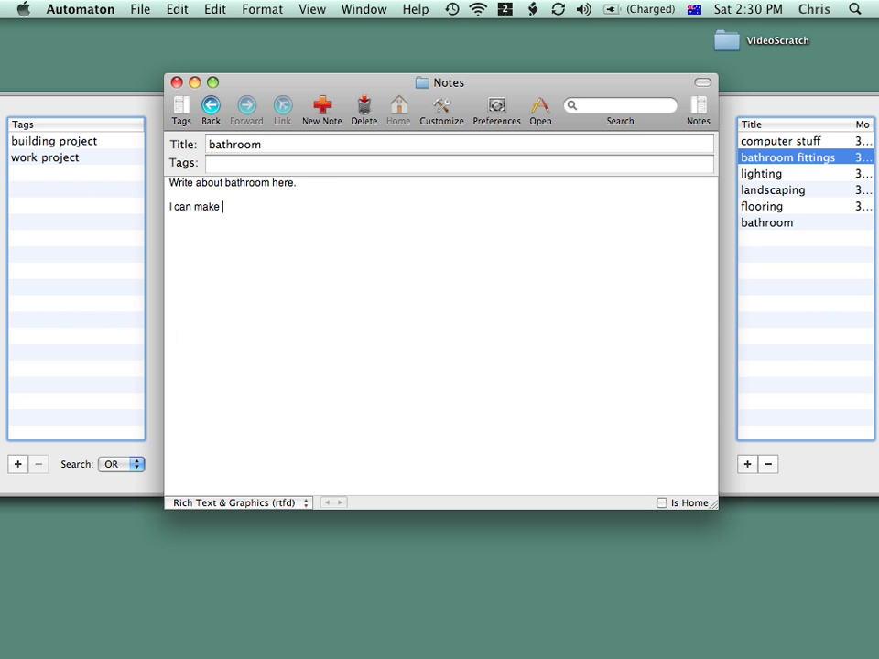
type("more notes....")
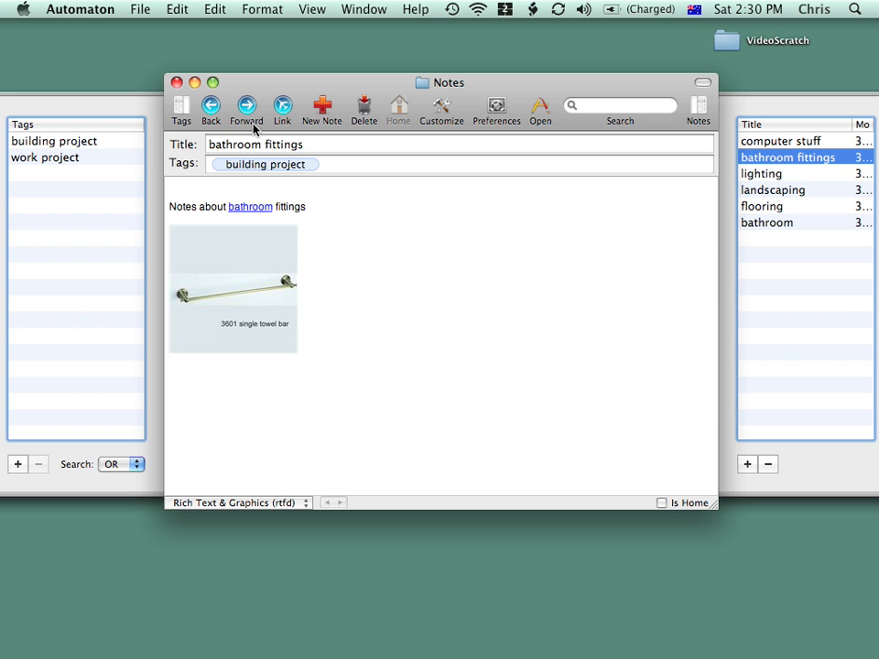
mouse_move(253, 208)
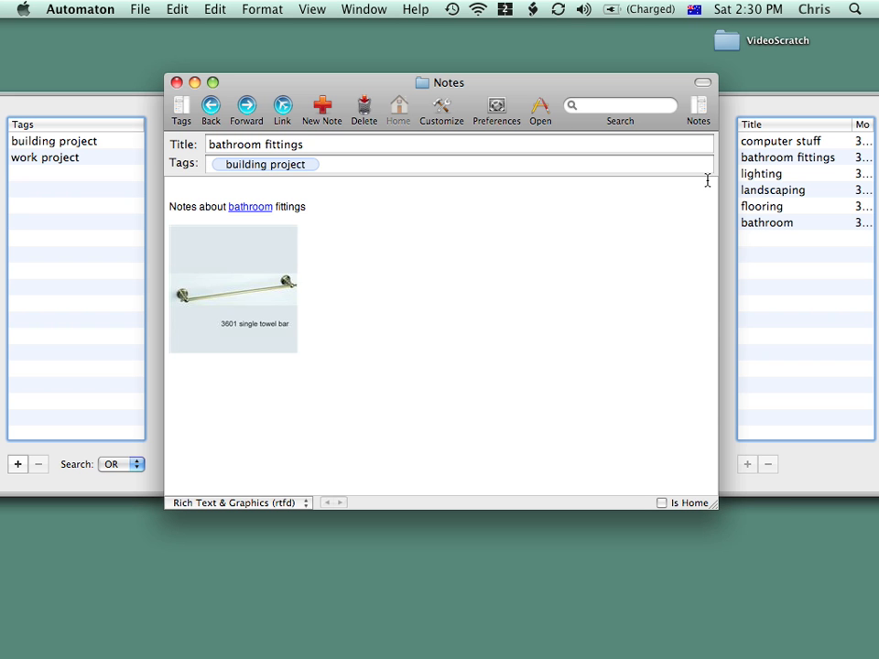
Make the landscaping note read 'Notes about lighting in landscaping' around the lighting link
left_click(773, 188)
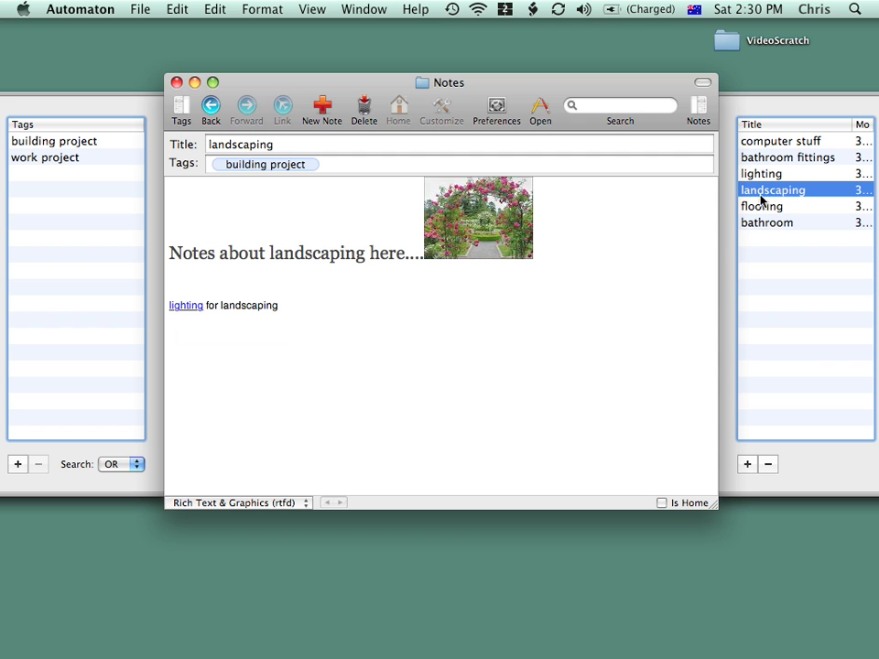
mouse_move(103, 322)
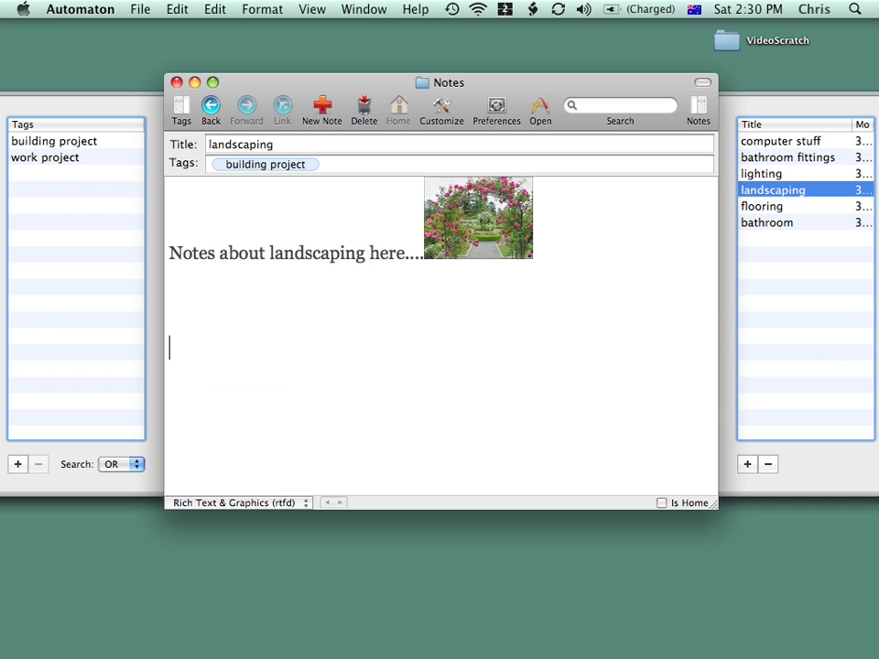
type("Notes about lighting in")
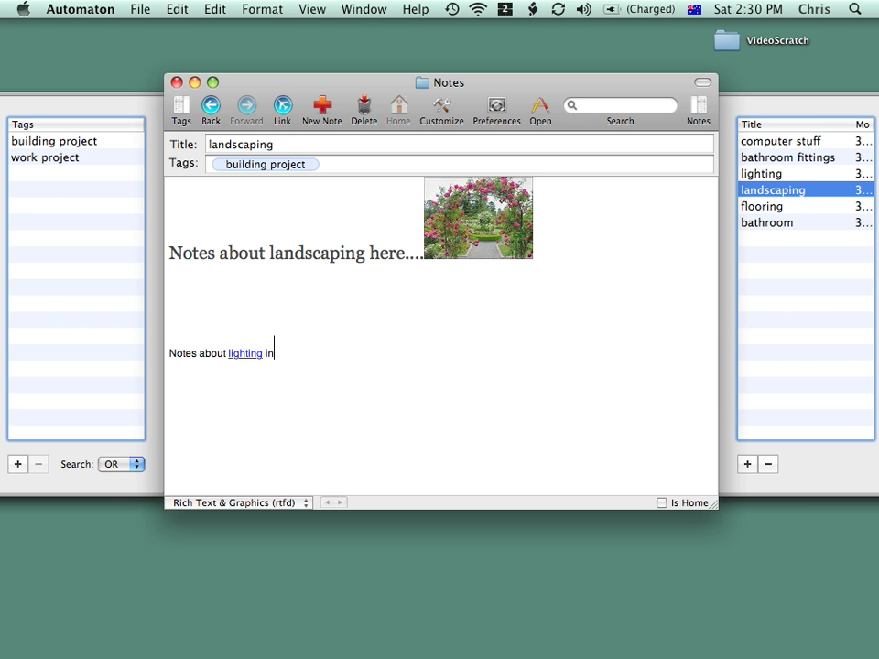
type("landscap")
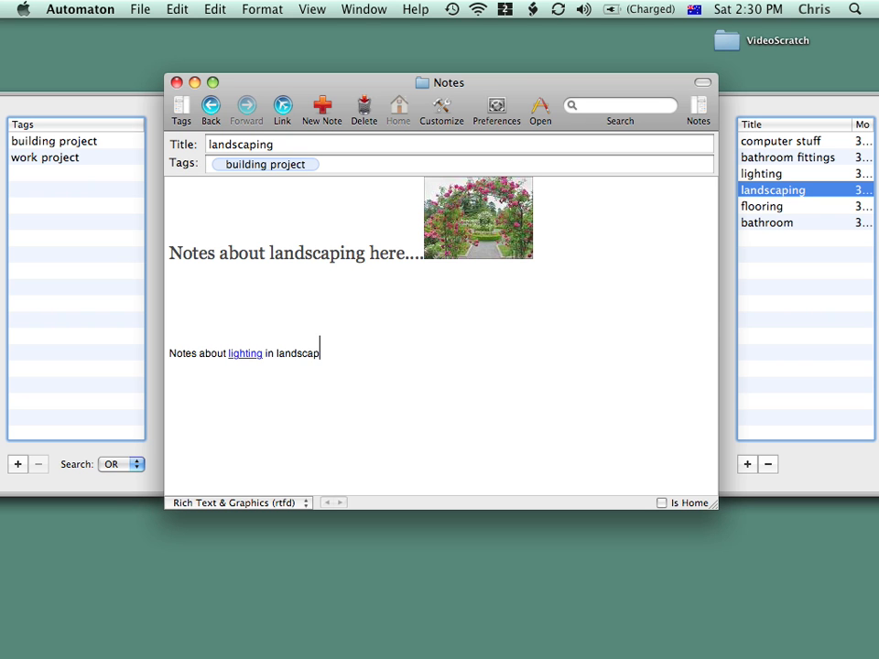
type("ing")
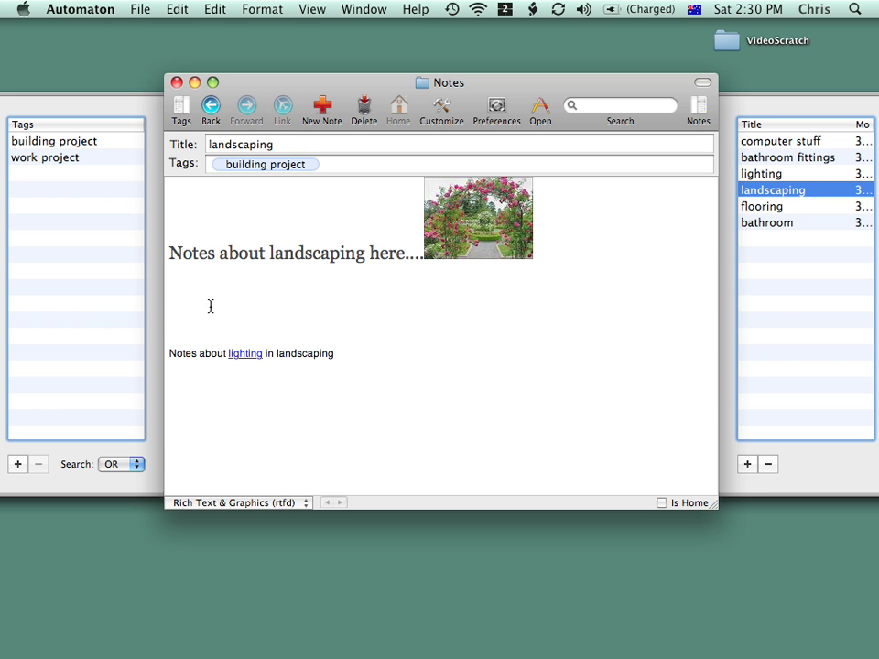
left_click(245, 353)
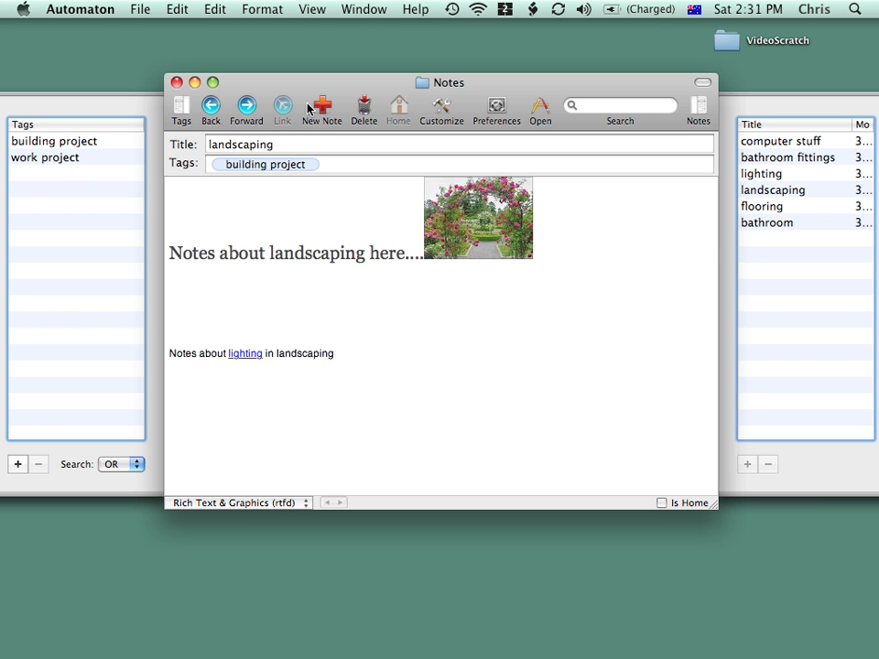
Add a note titled 'wall coverings' with body 'make a note here.'
left_click(320, 108)
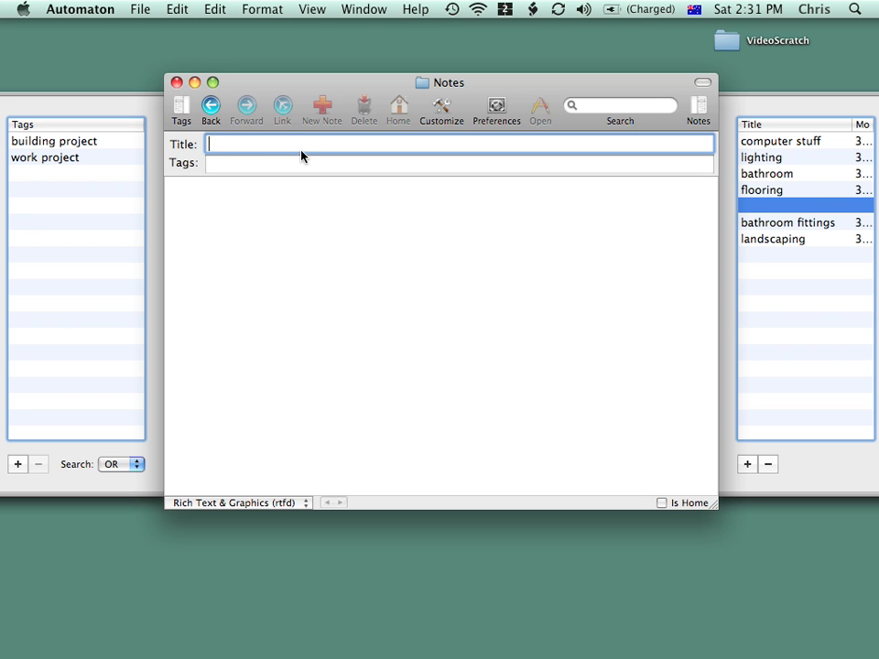
type("wall cove")
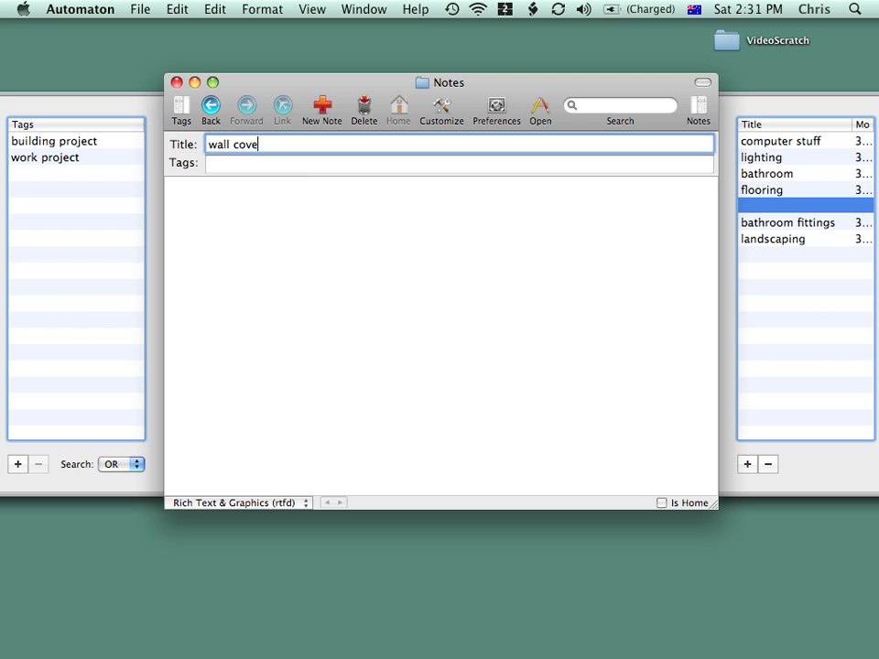
type("rings")
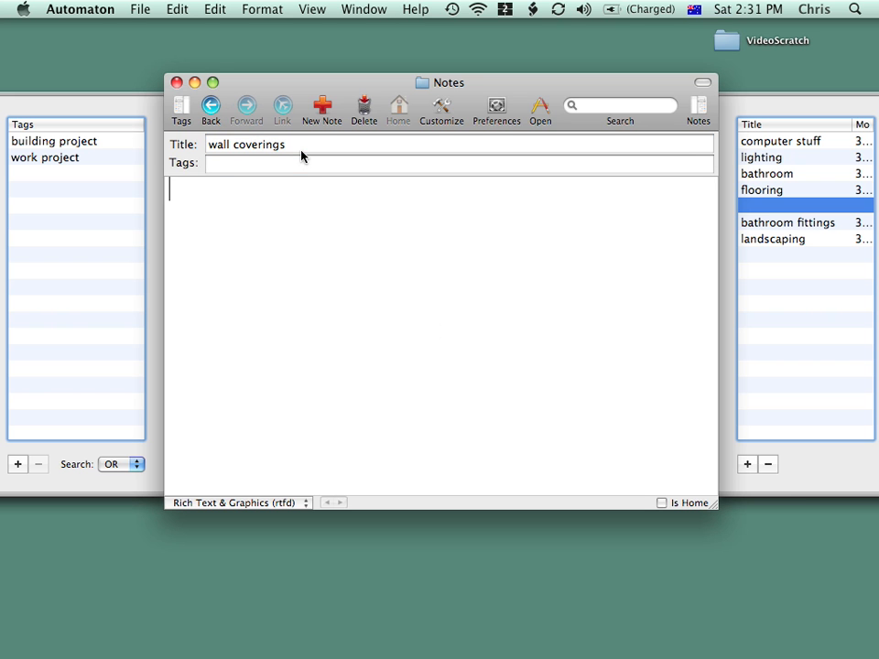
type("make")
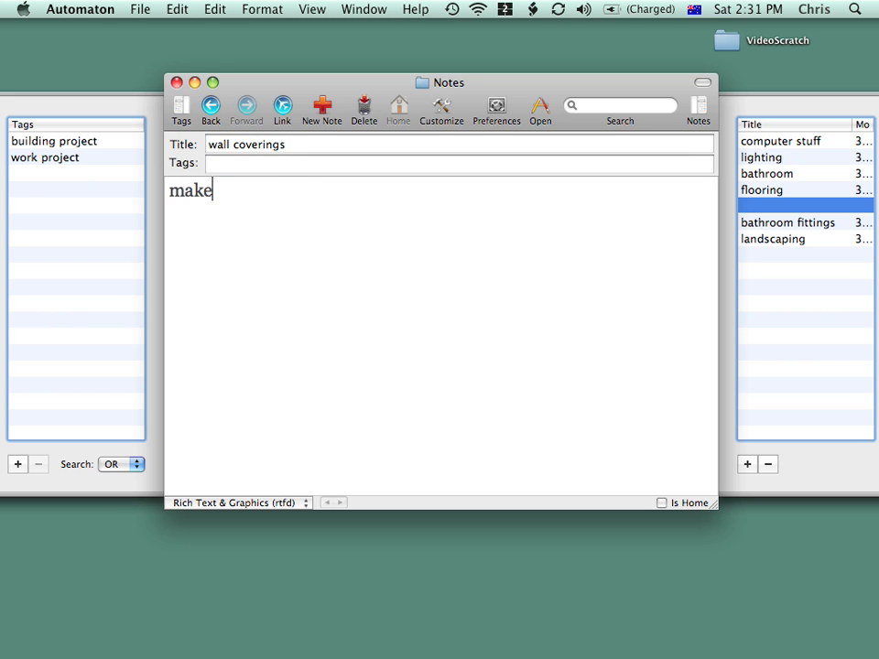
type("a note here.")
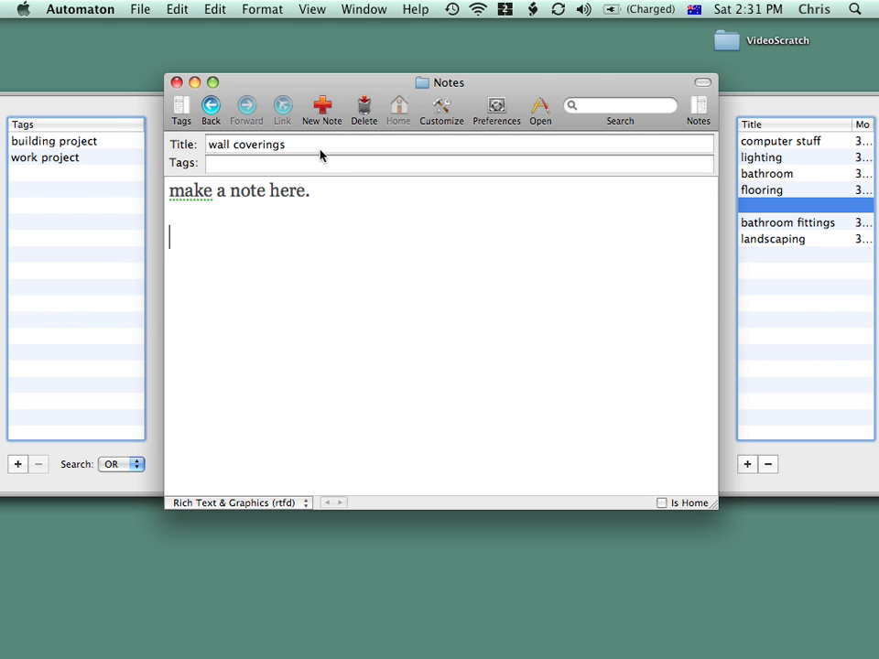
Search 'lighting', view the lighting note, then the landscaping note from the results
left_click(621, 104)
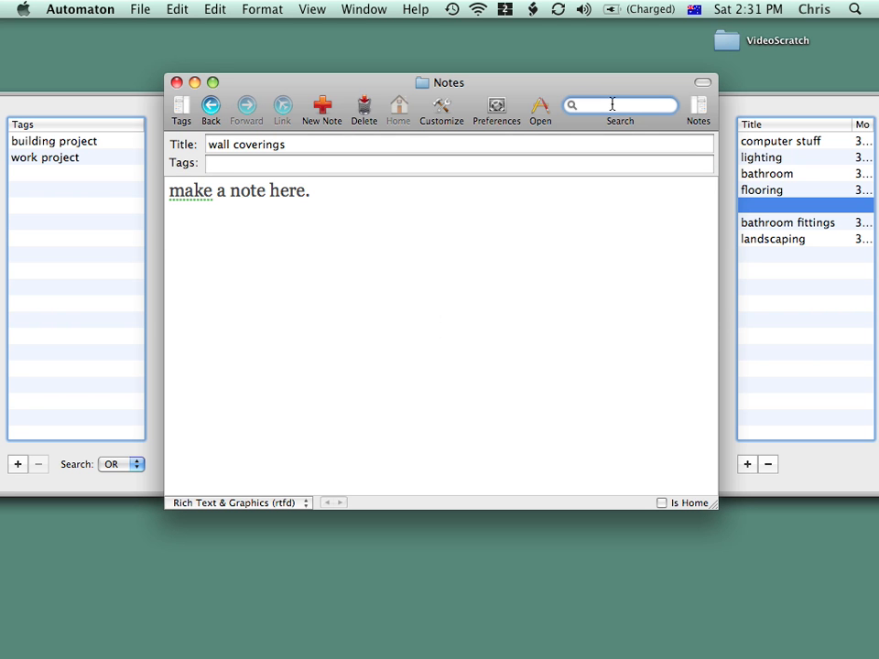
type("lighting")
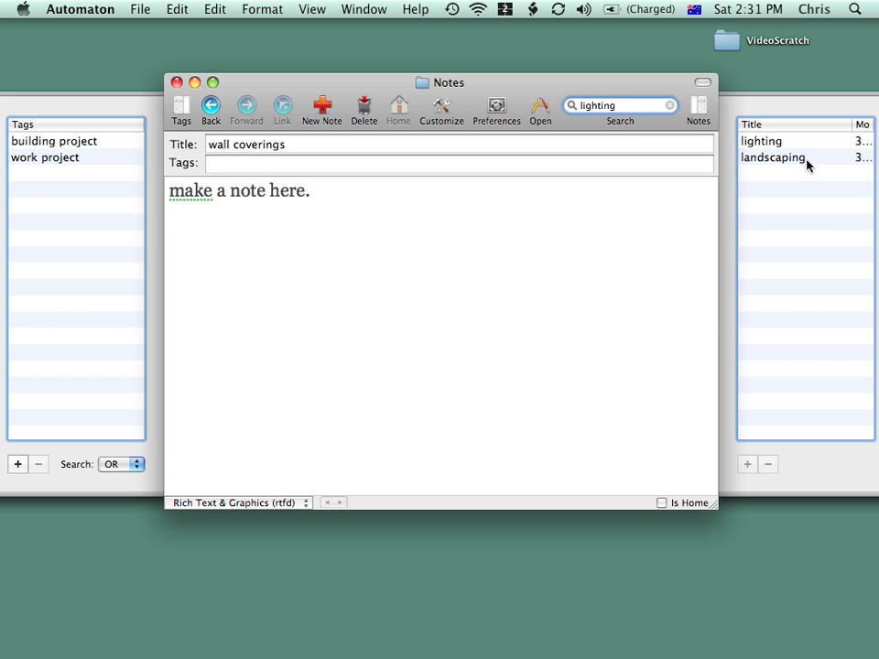
left_click(761, 140)
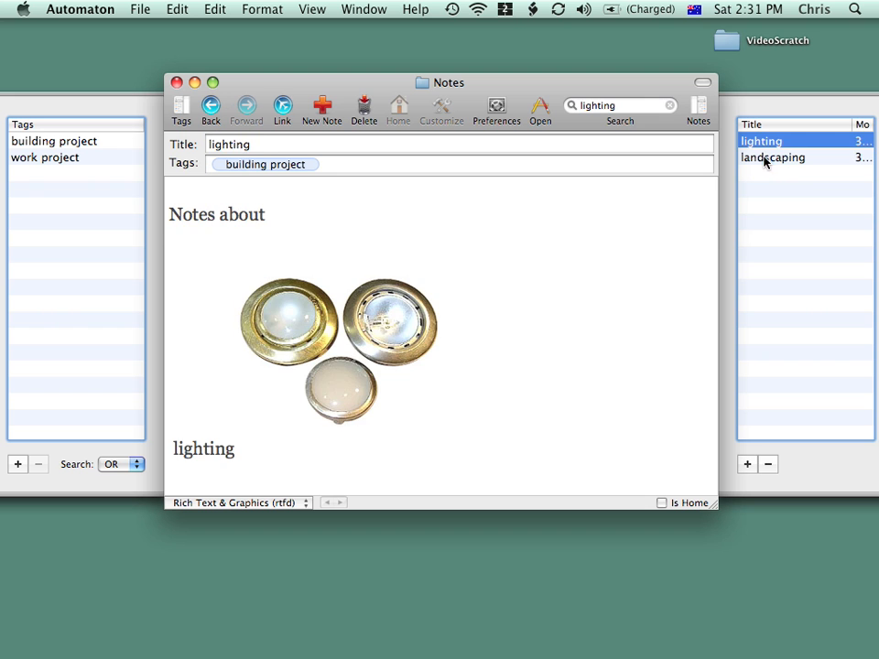
left_click(773, 157)
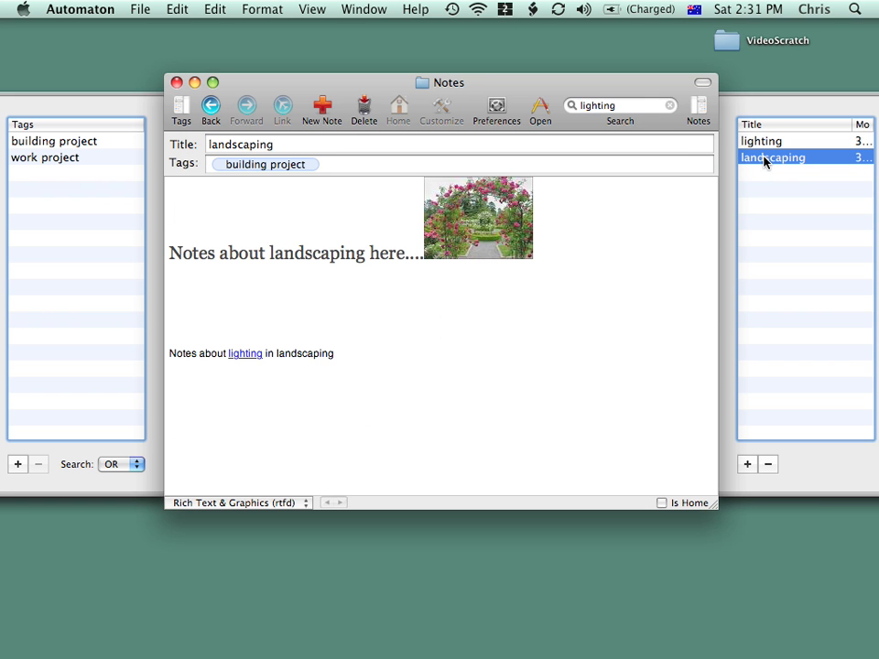